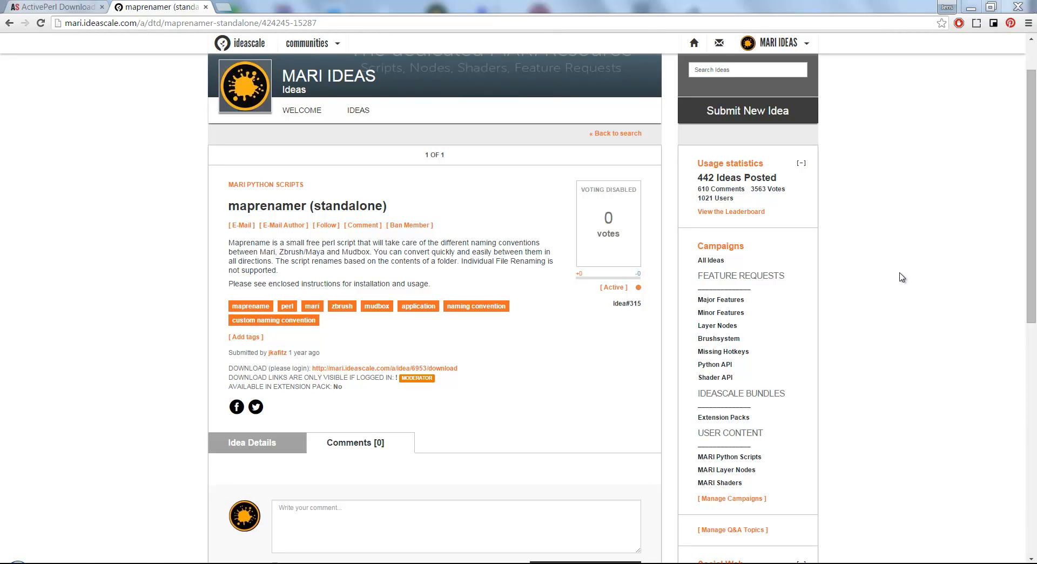
mouse_move(835, 235)
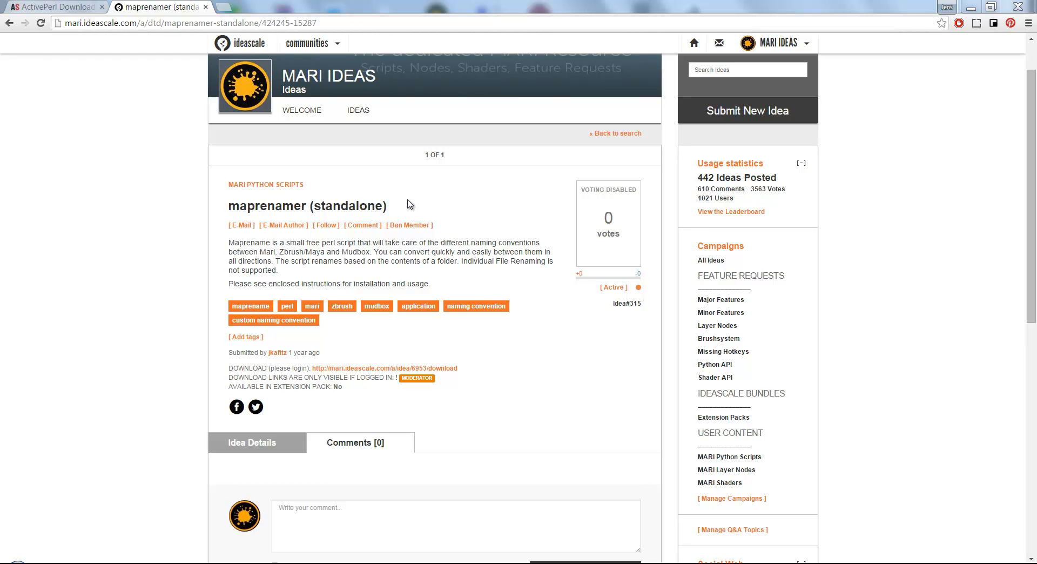
mouse_move(769, 82)
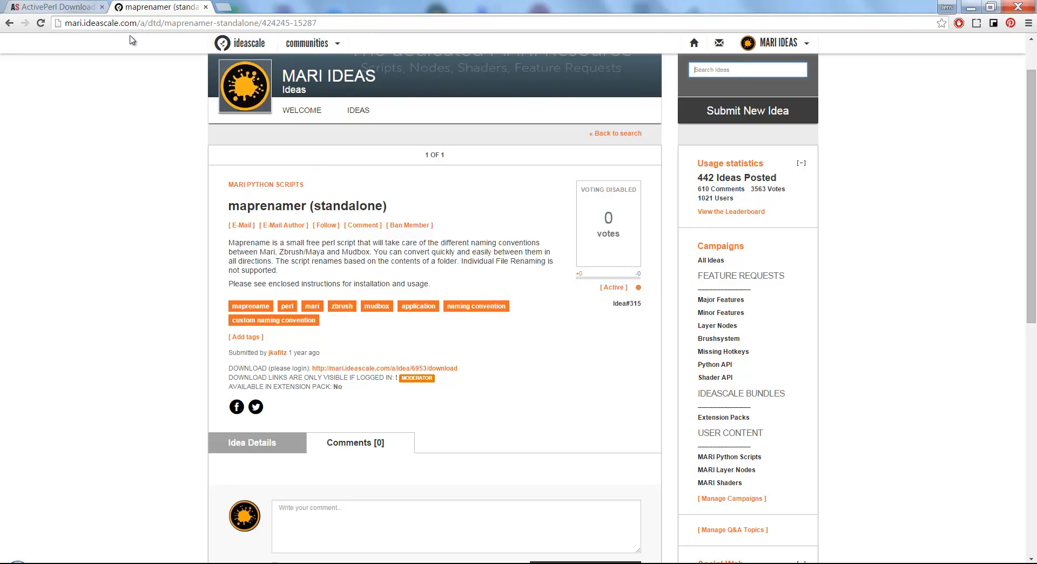
mouse_move(107, 107)
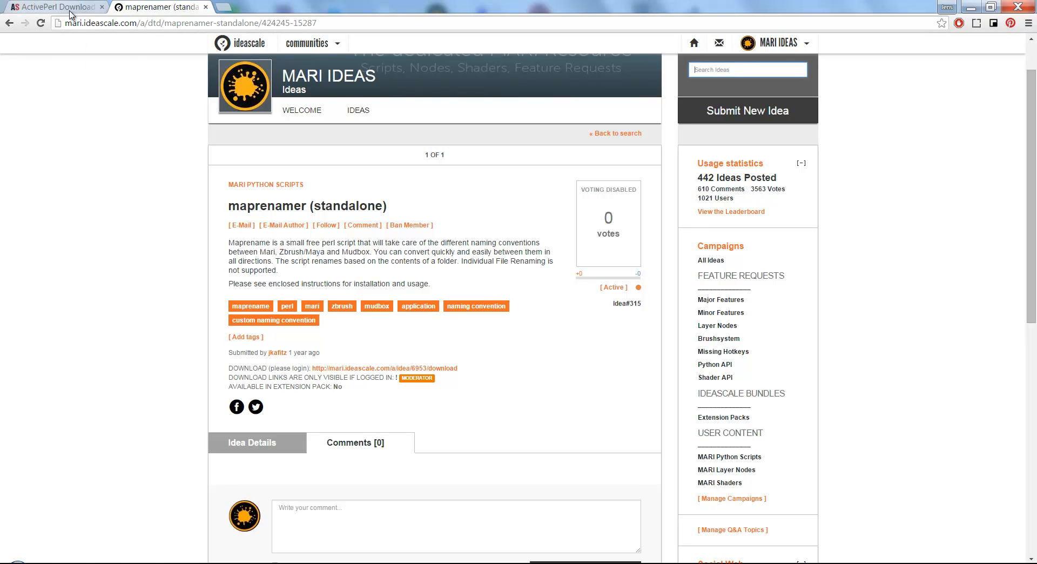
mouse_move(83, 48)
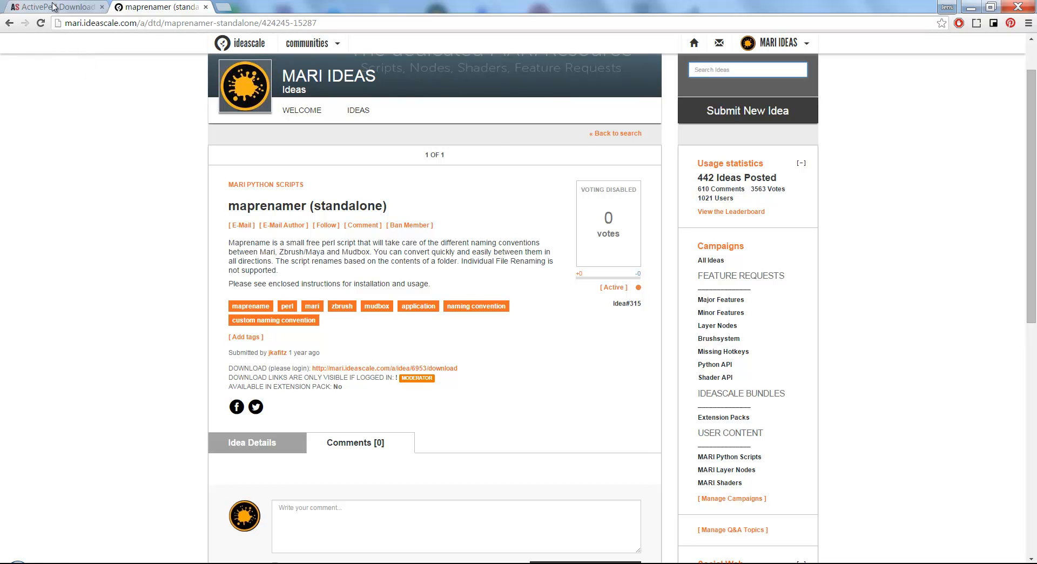
View the ActivePerl downloads page, then return to the maprenamer idea page
left_click(52, 7)
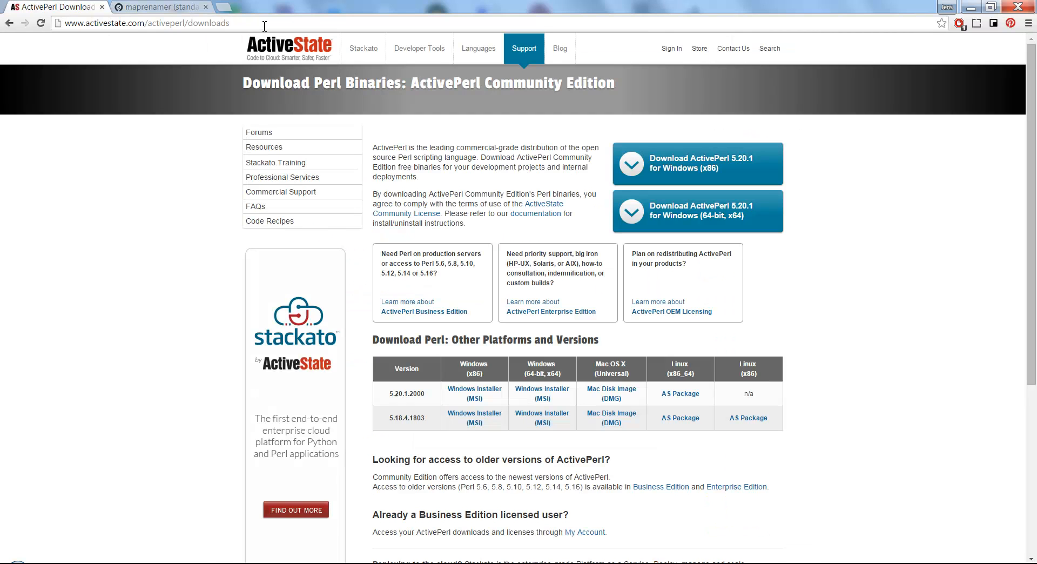
left_click(159, 7)
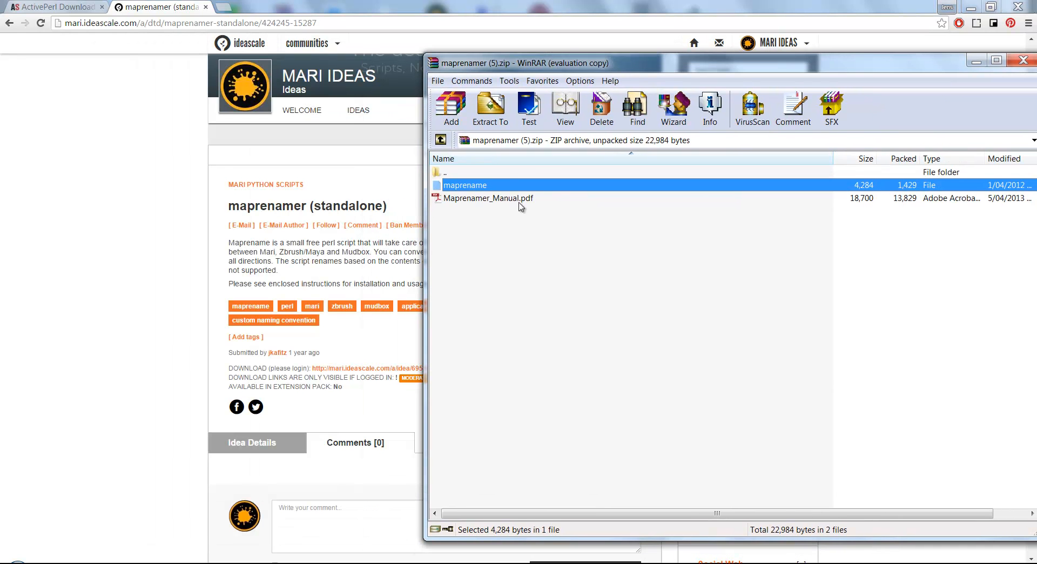
Close the WinRAR window showing maprenamer (5).zip
left_click(488, 197)
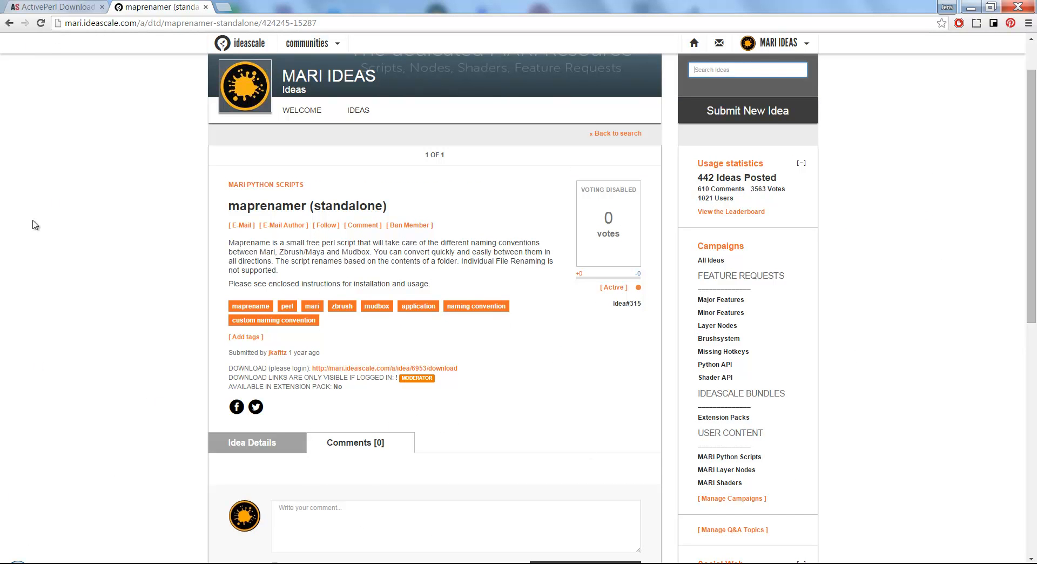
Search the Start menu for 'comand' and launch Command Prompt
left_click(10, 562)
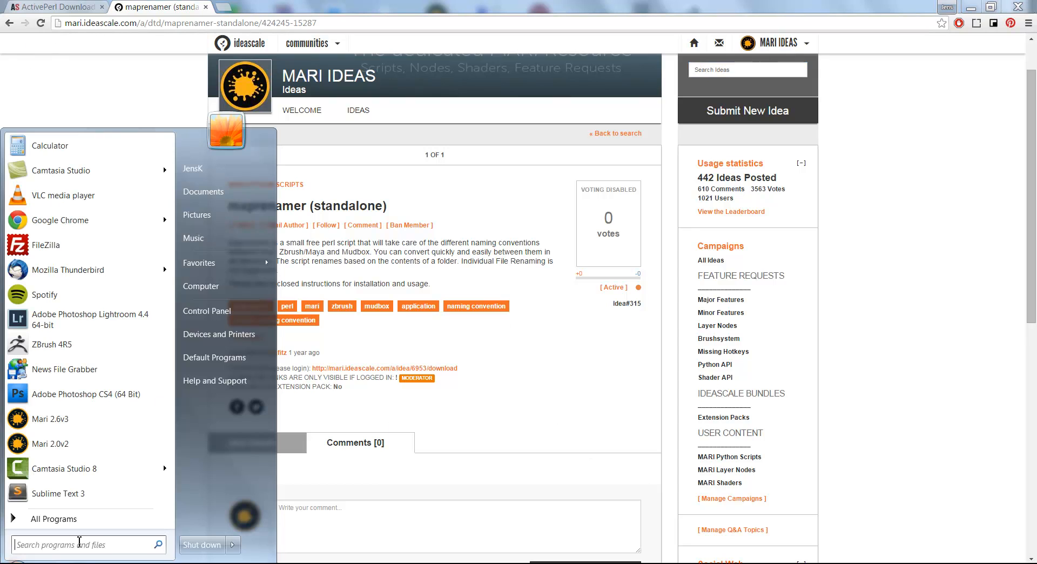
type("comand")
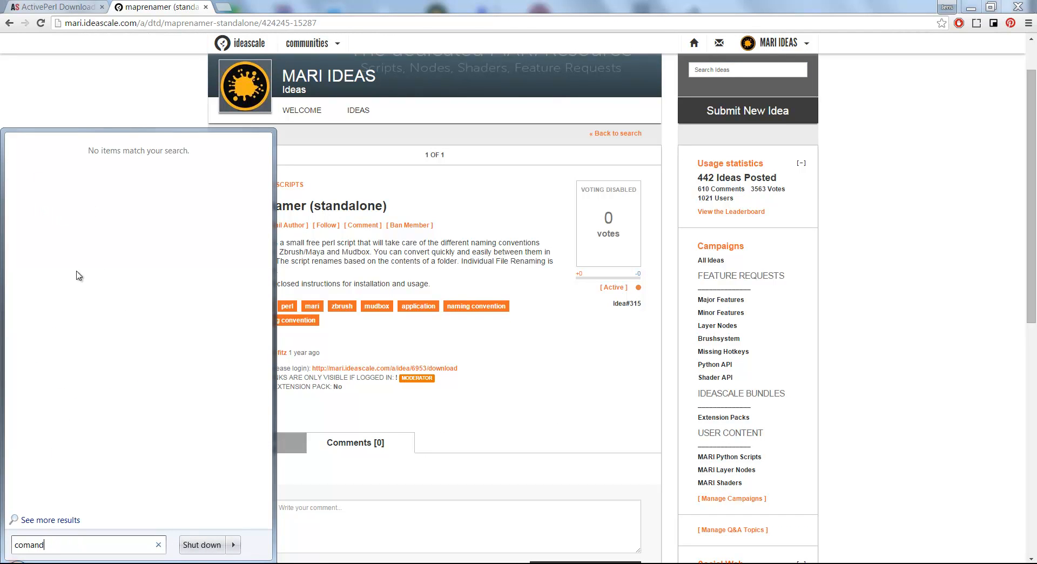
key("BackSpace")
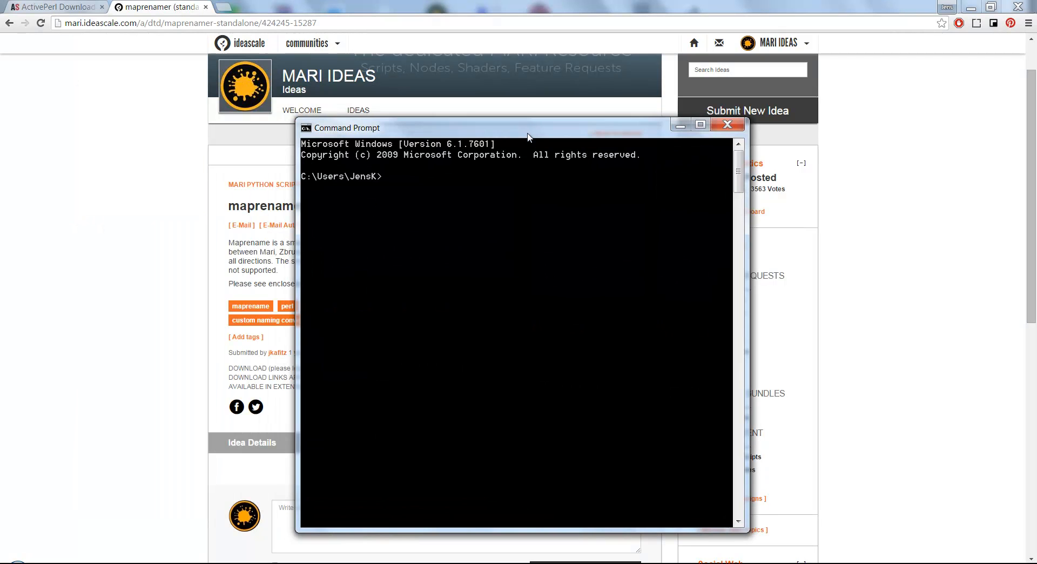
Change to C:\temp\Files, list its files, and begin a perl command
type("cd")
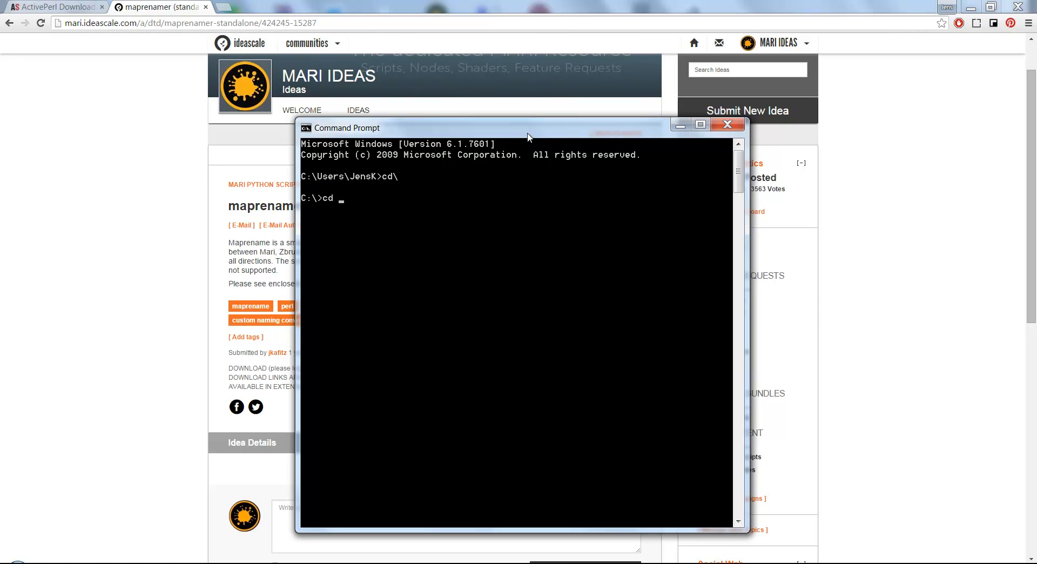
type("temp\\Files")
type("dir")
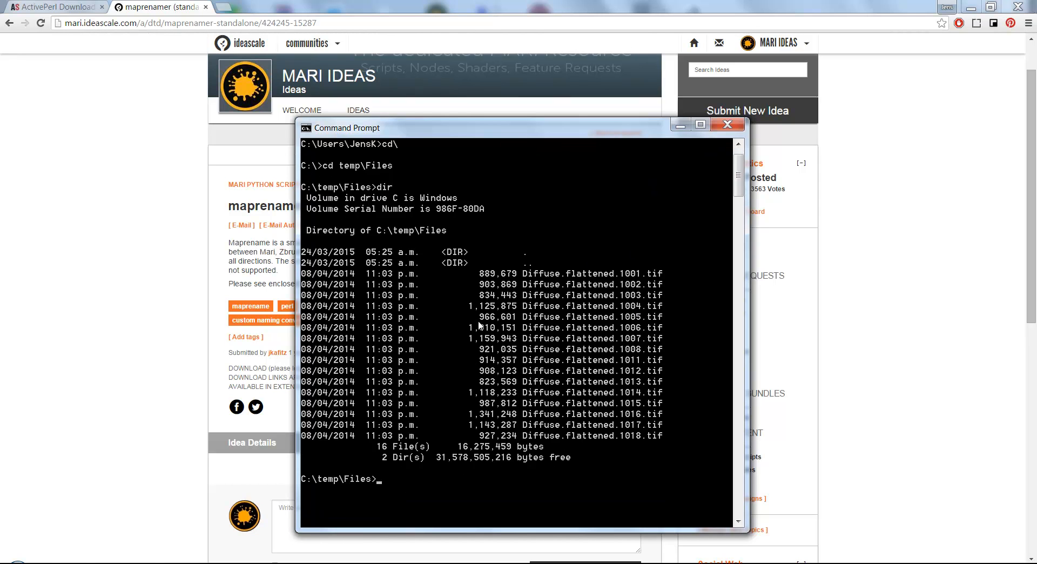
mouse_move(559, 353)
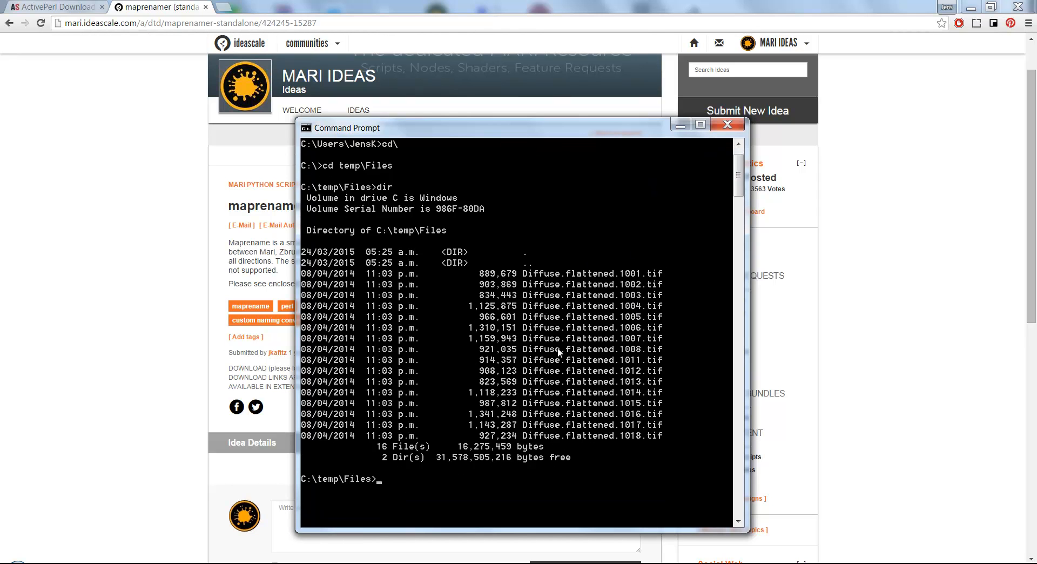
type("perl")
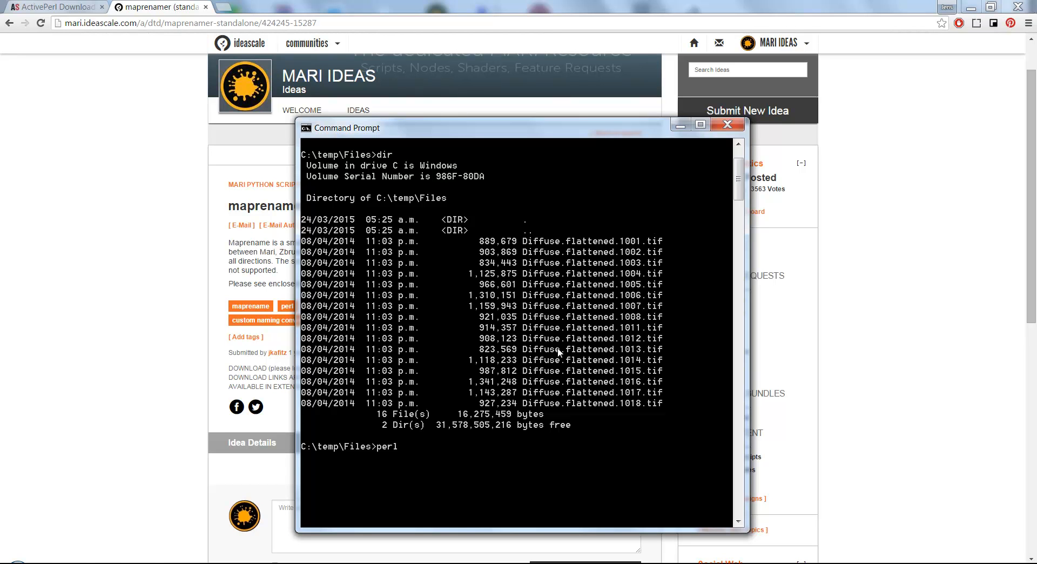
Enter the d:\textures\Maprename\maprename script path with 'mari' as source format
type("d:\\")
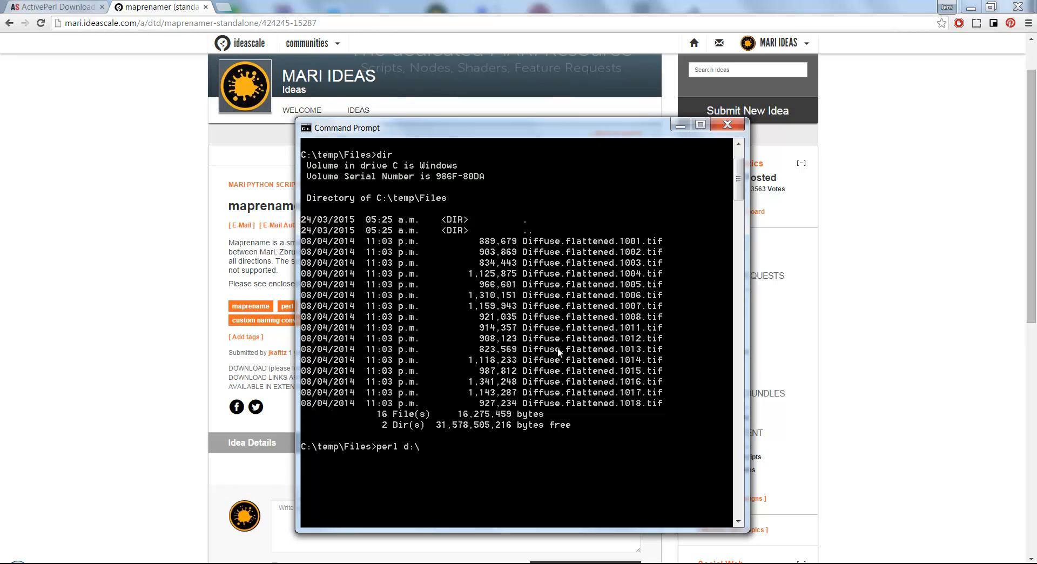
type("textures\\ma")
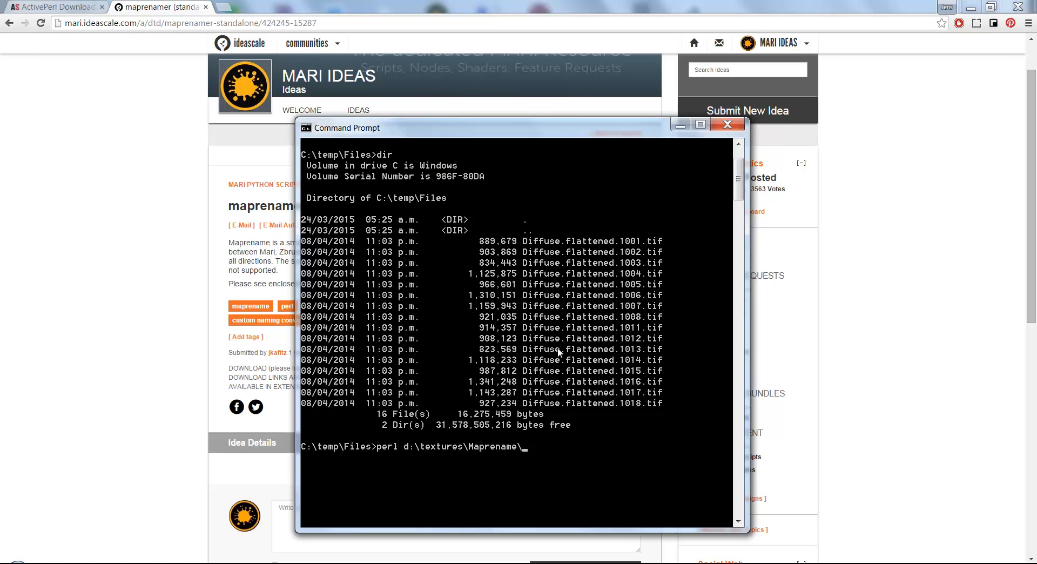
type("maprename")
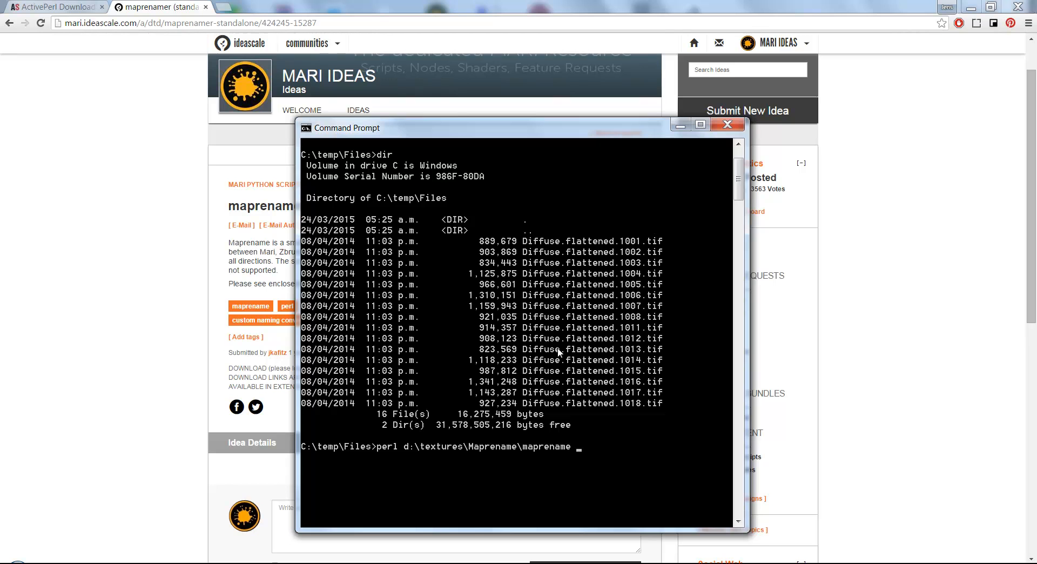
type("mari")
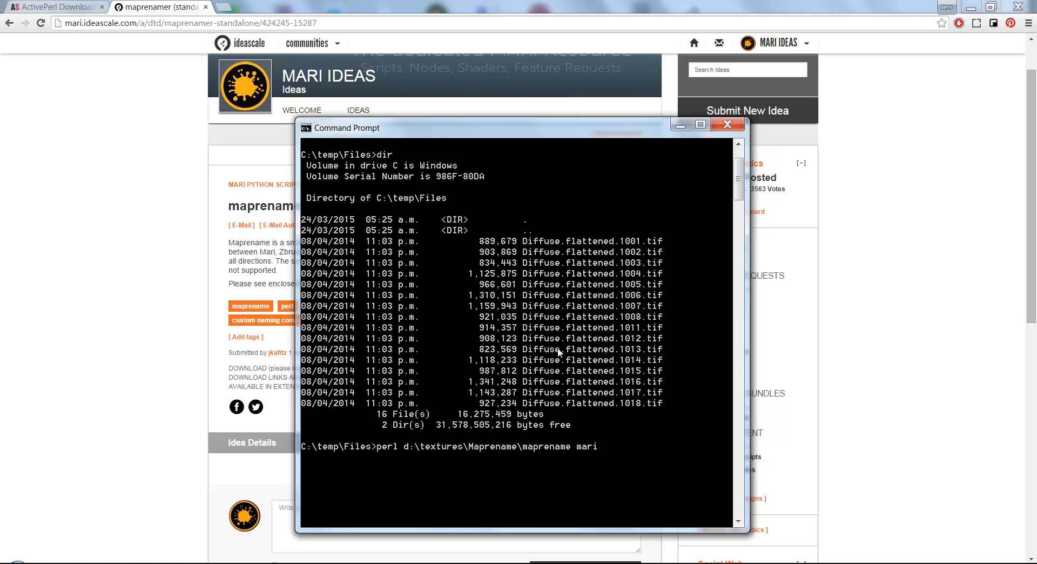
Set 'mudbox' as the target format and add the -c and -p flags
type("mudb")
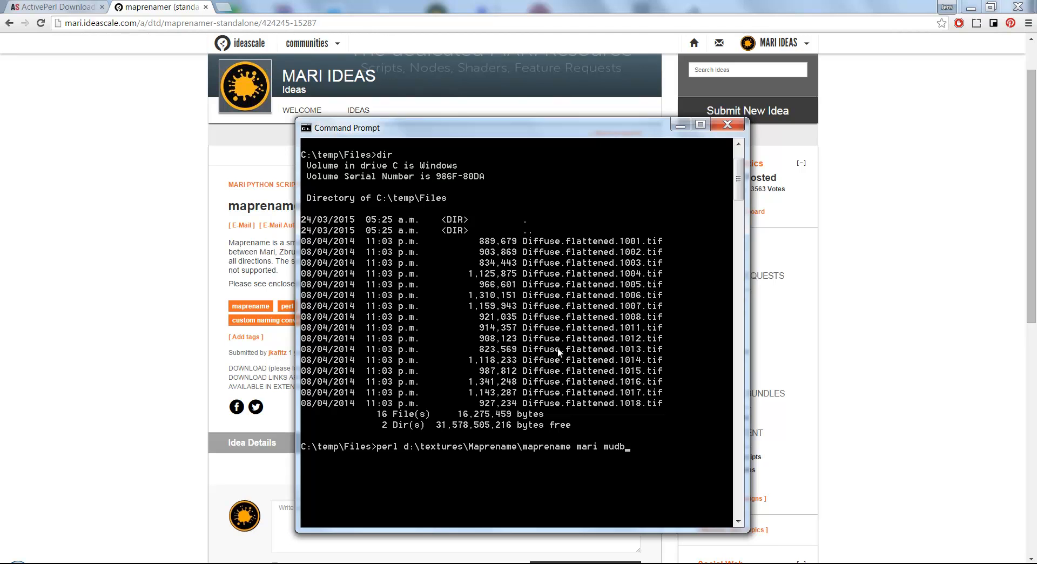
key("BackSpace")
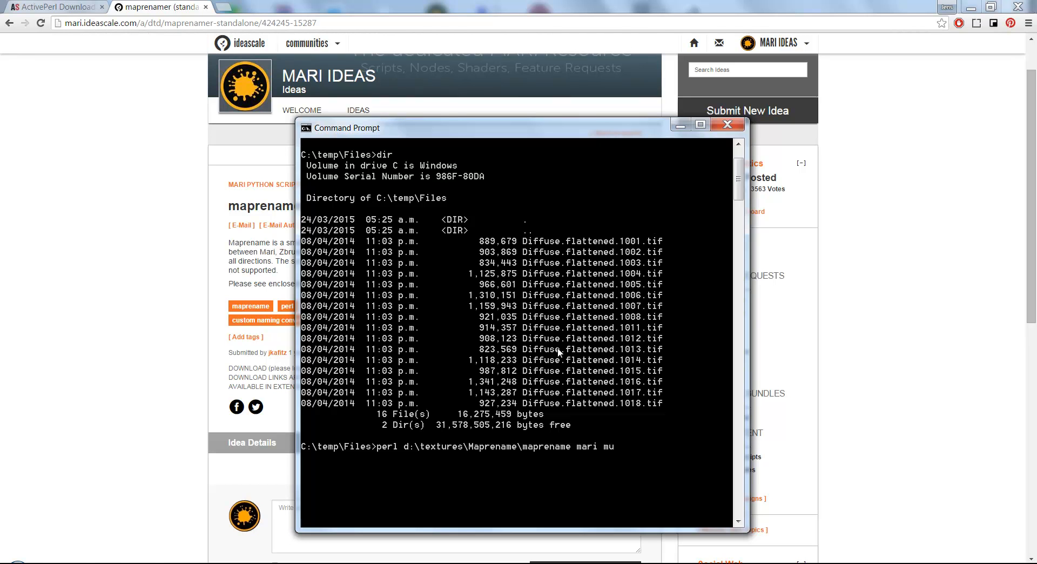
key("BackSpace")
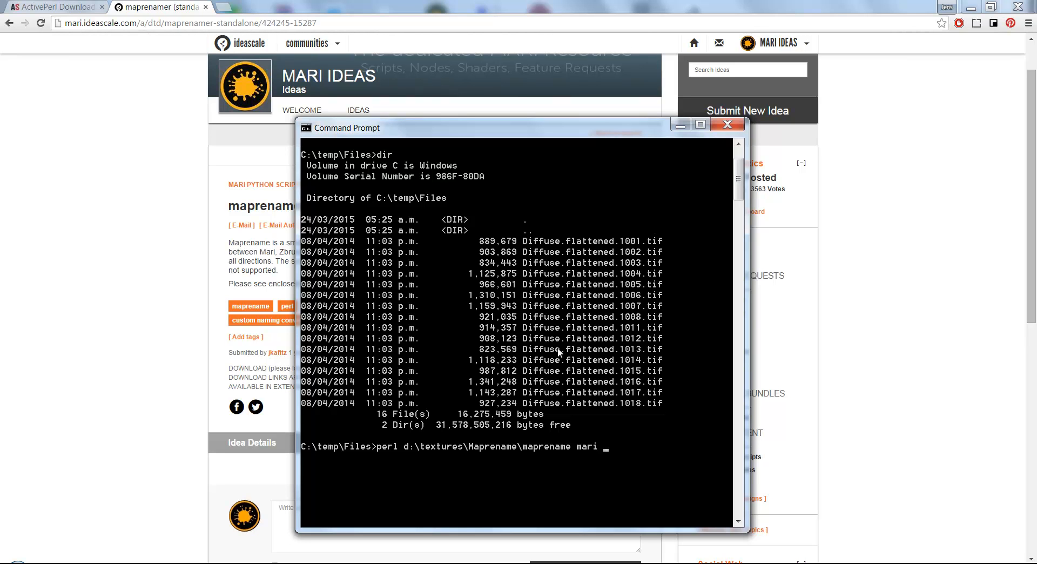
type("zburs")
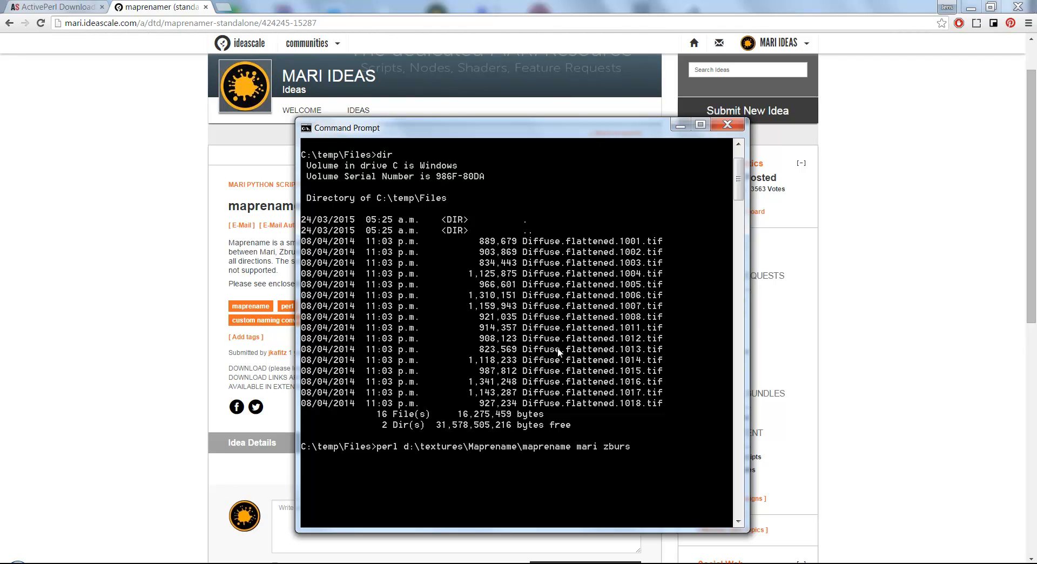
key("BackSpace")
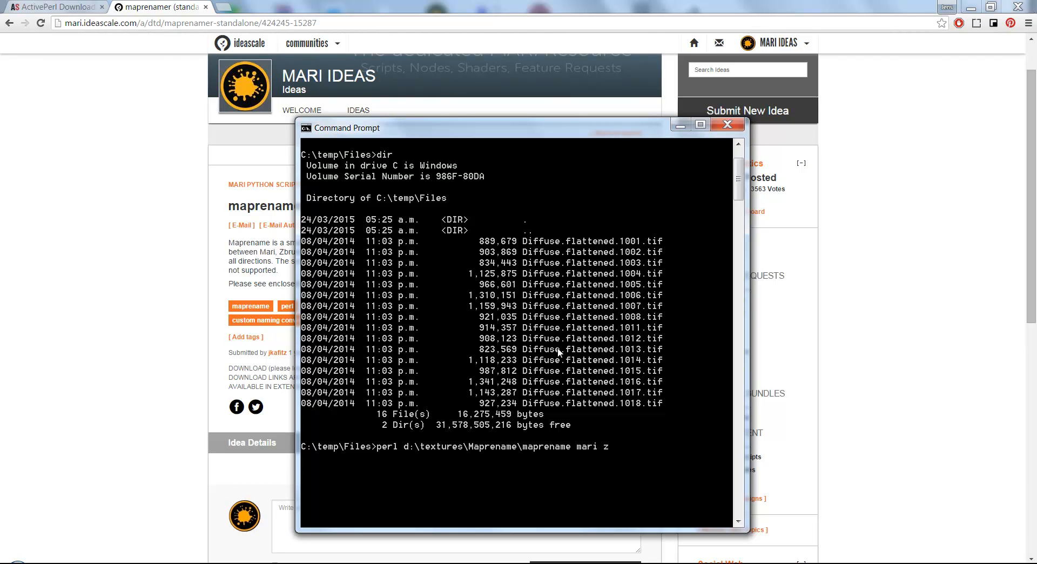
type("udbox")
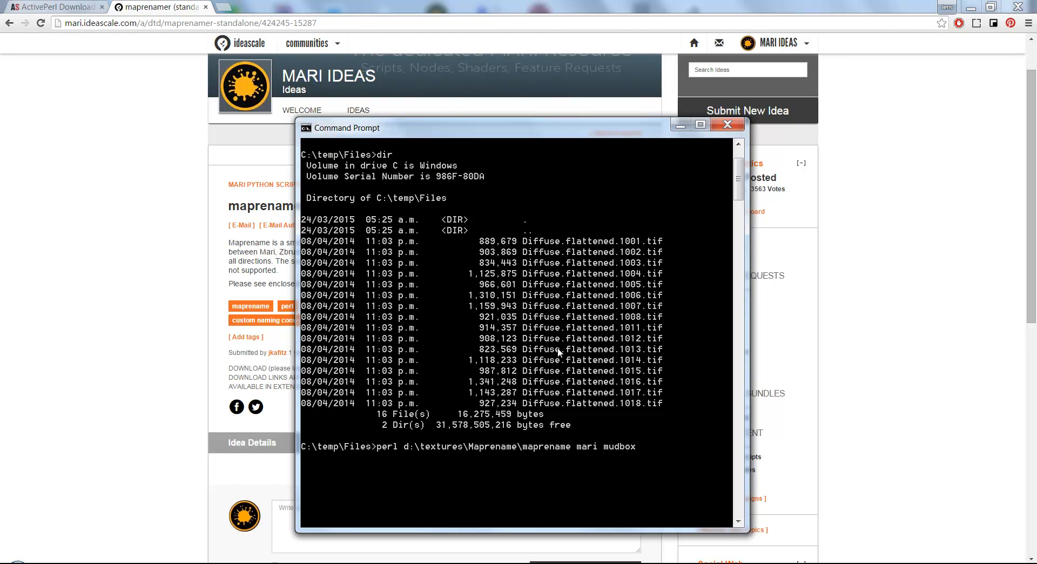
type("-c -p")
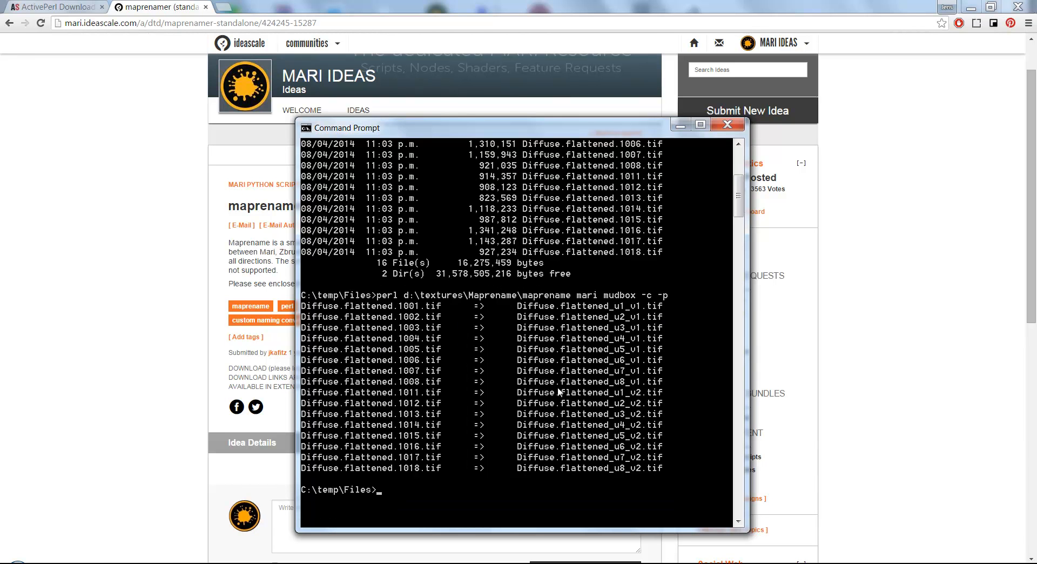
mouse_move(527, 482)
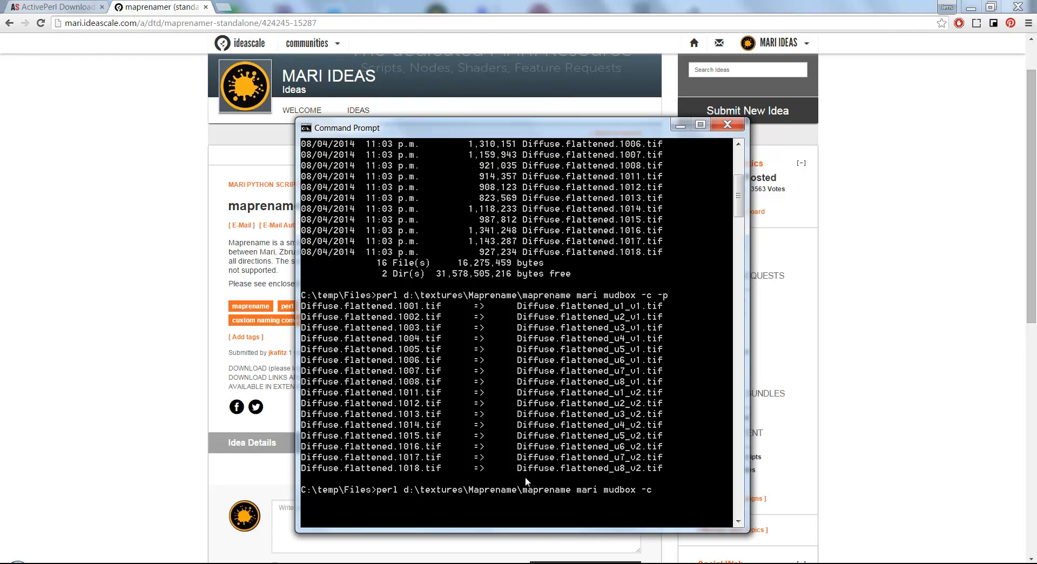
Re-run maprename with '-nn color_test' before -p to preview a custom base name
type("-nn")
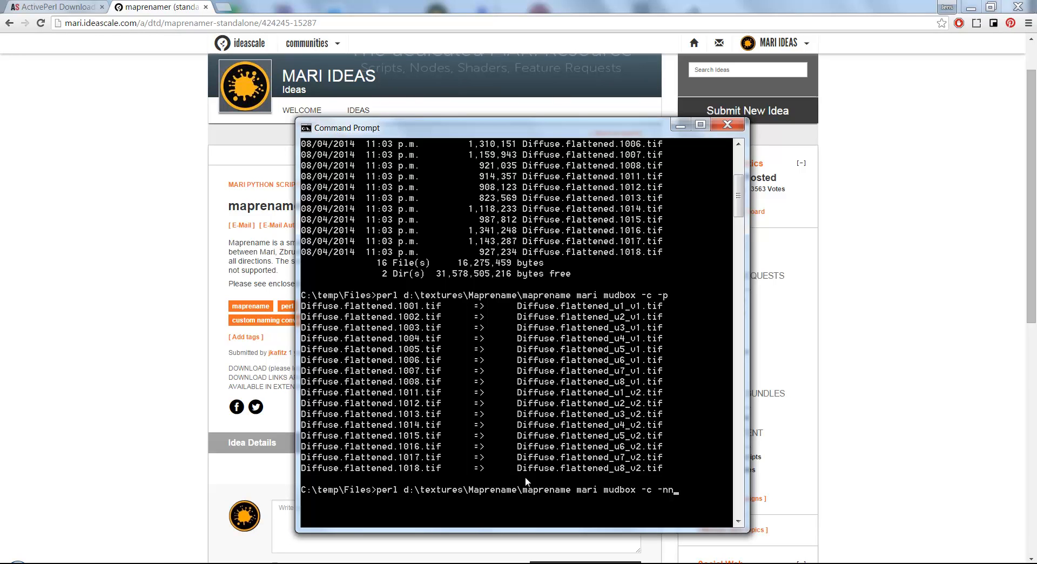
type("color")
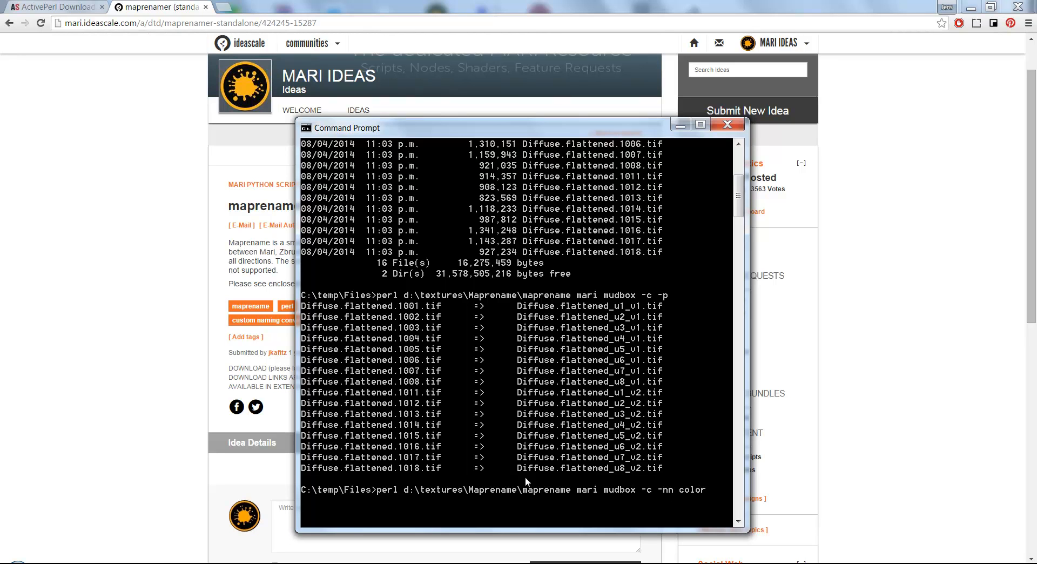
type("-p")
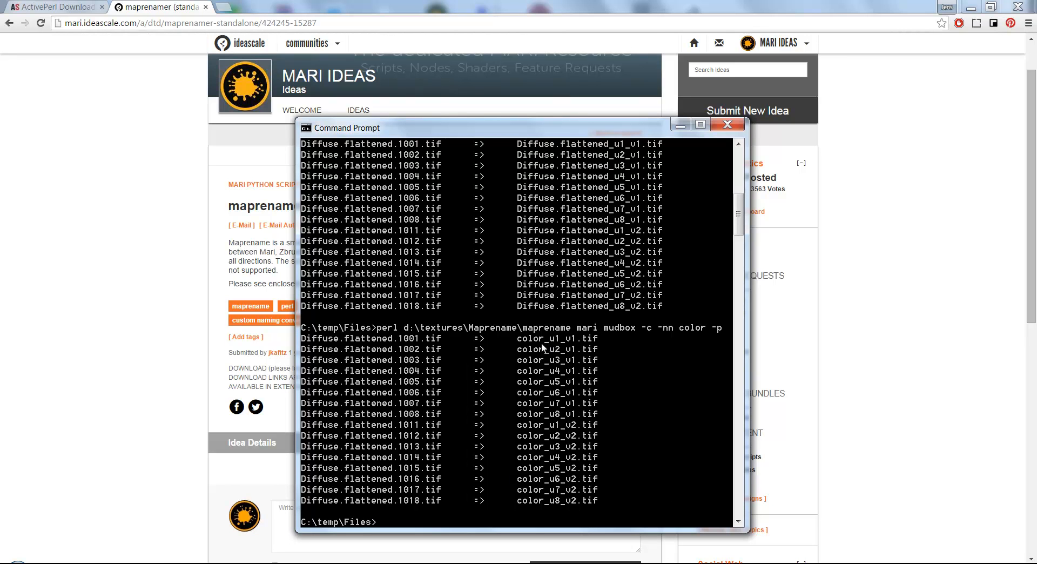
mouse_move(610, 419)
type("perl d:\\textures\\Maprename\\maprename mari mudbox -c -nn color_test -p")
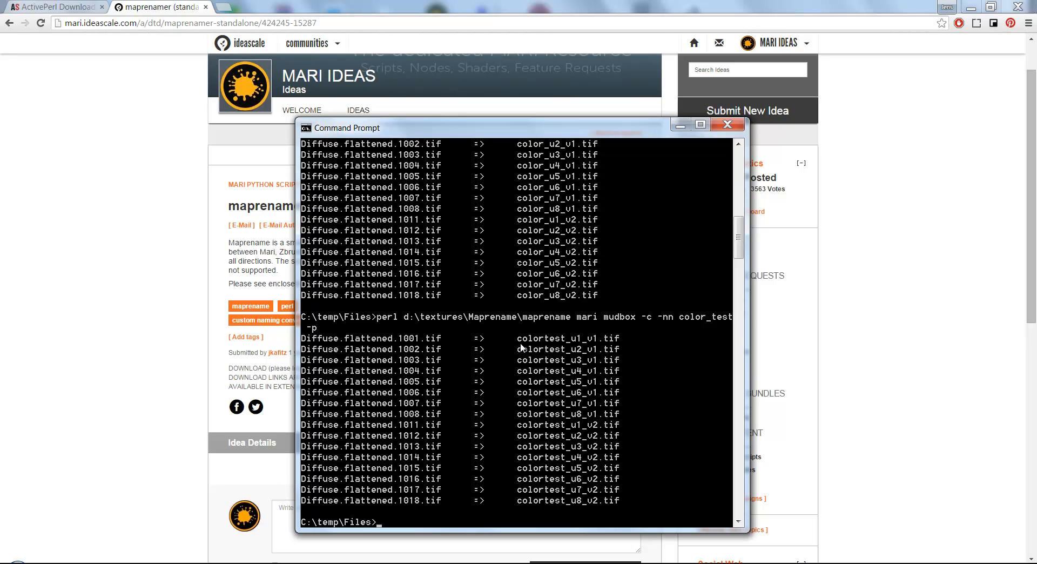
Scroll the output of the maprename preview run with the added -u flag
scroll("down", 3)
type("perl d:\\textures\\Maprename\\maprename mari mudbox -c -u -nn color_test -p")
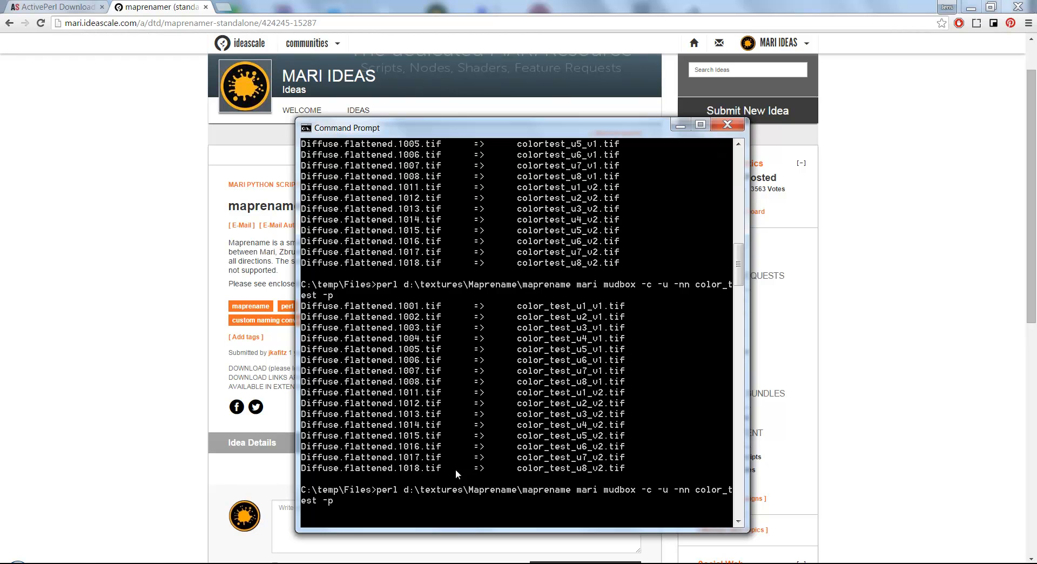
Run maprename without -p to copy tiles into mudbox, then list them
key("BackSpace")
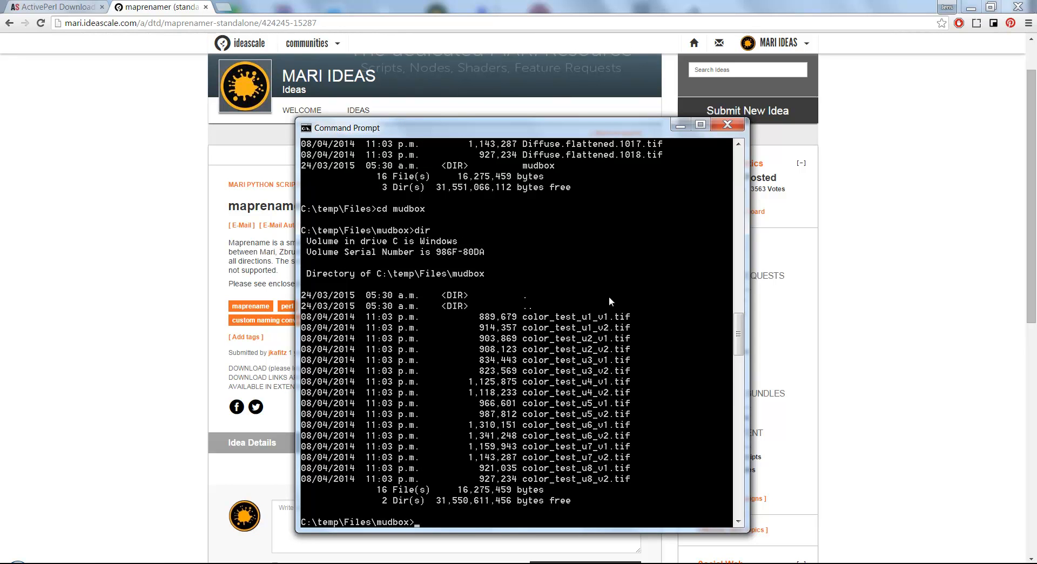
mouse_move(607, 300)
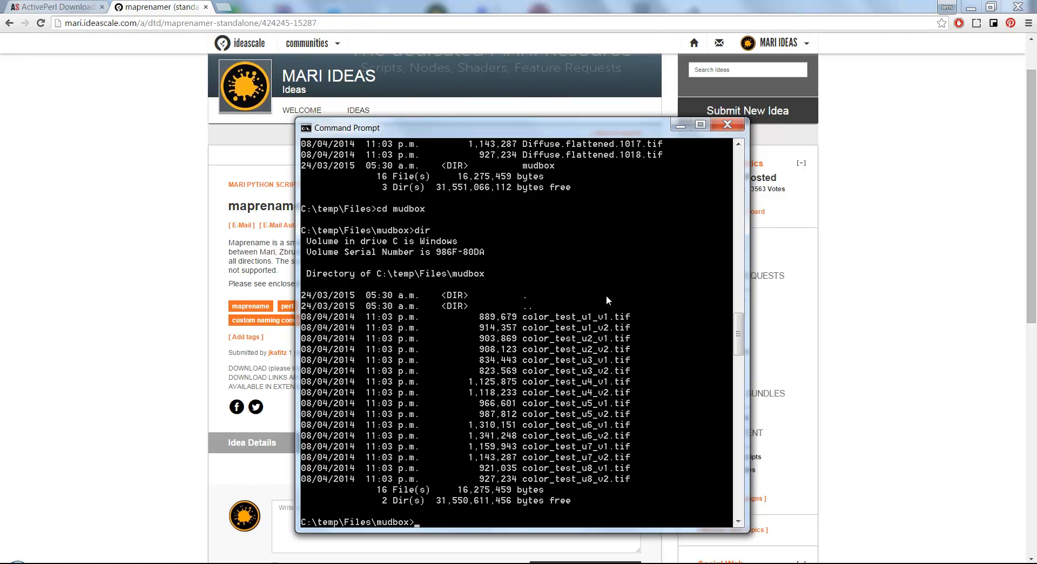